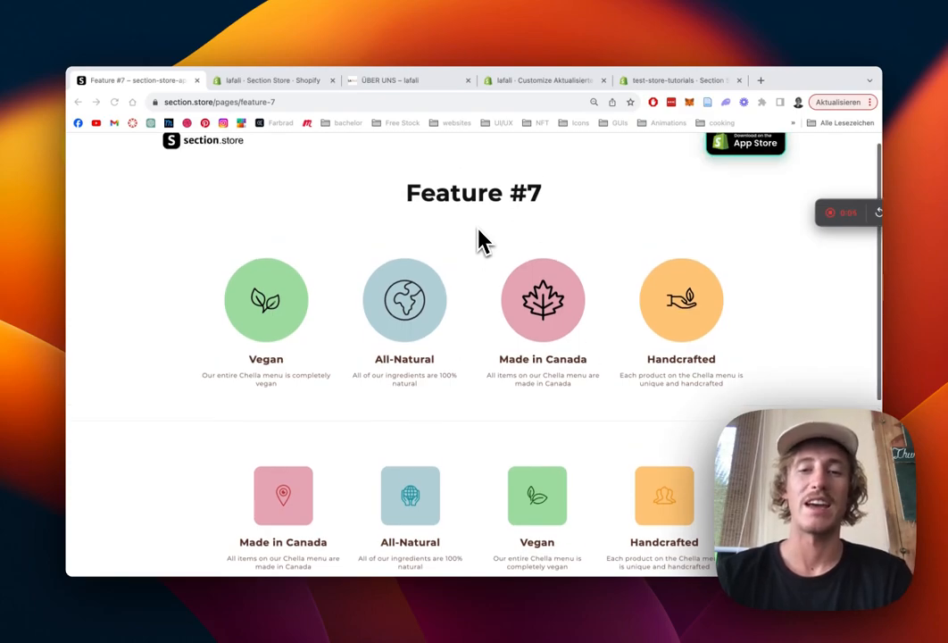
mouse_move(272, 307)
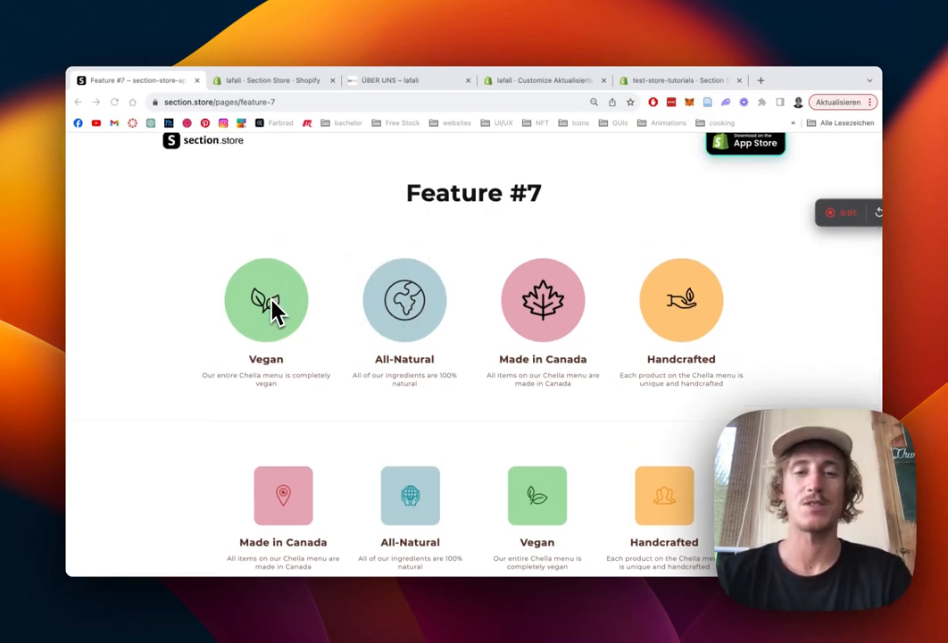
mouse_move(373, 288)
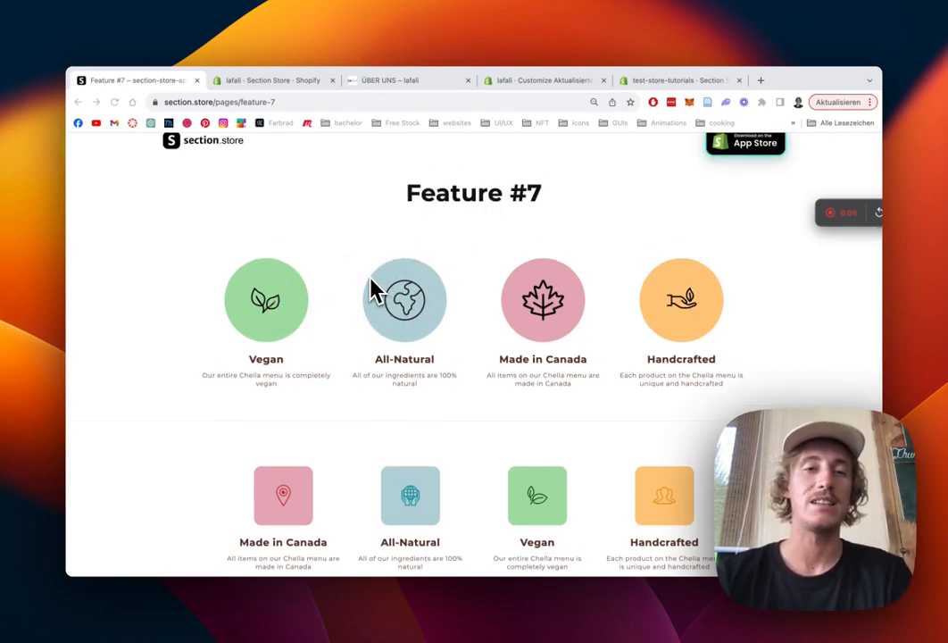
mouse_move(420, 318)
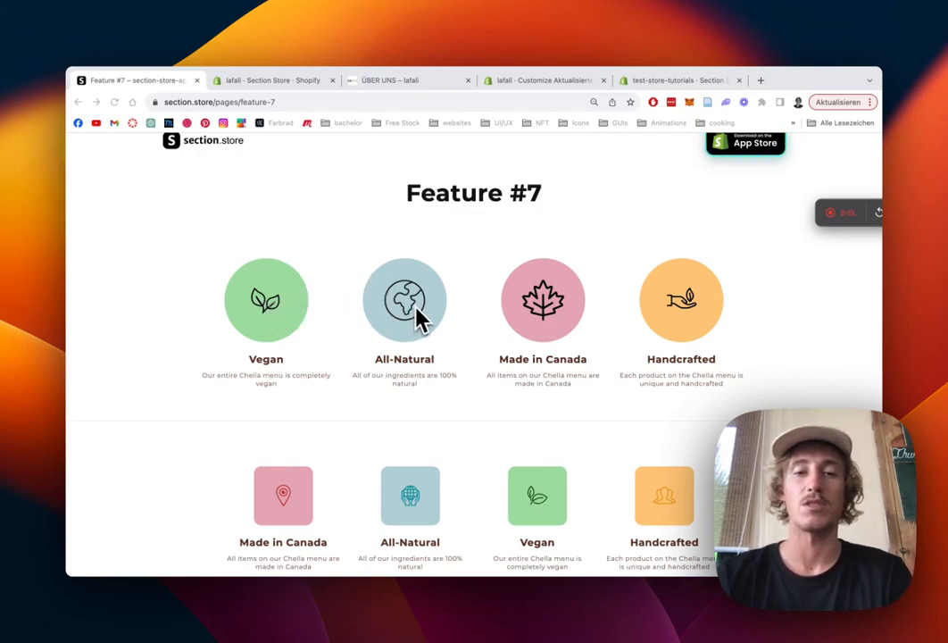
mouse_move(589, 282)
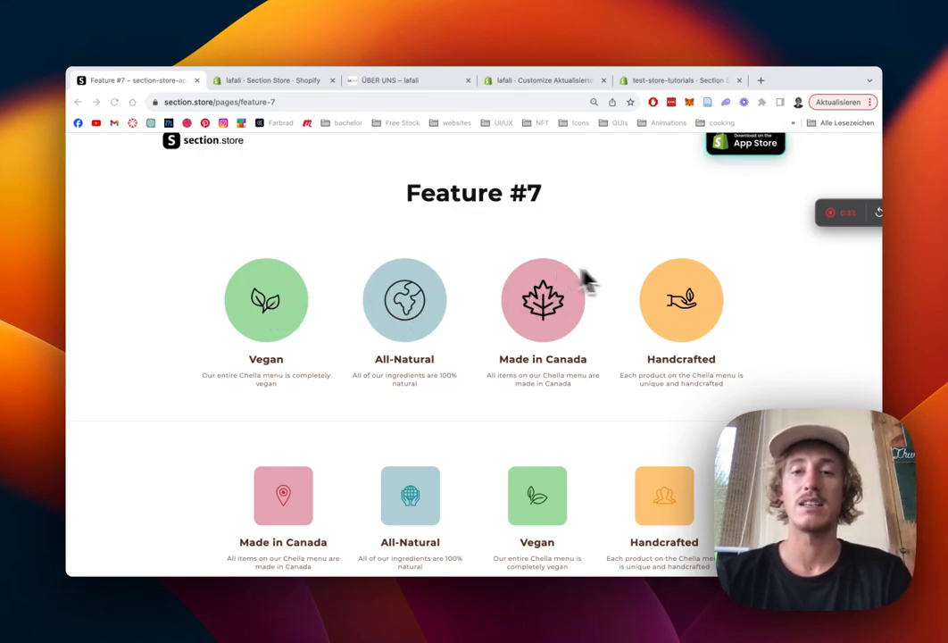
mouse_move(400, 296)
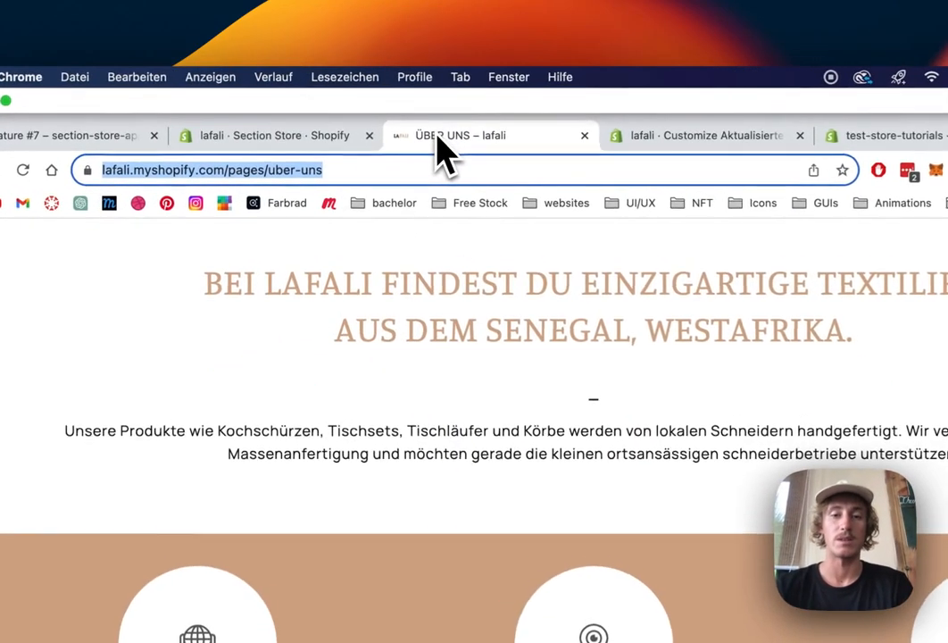
Scroll down the live Über uns page to review its brown icon section
scroll("down", 3)
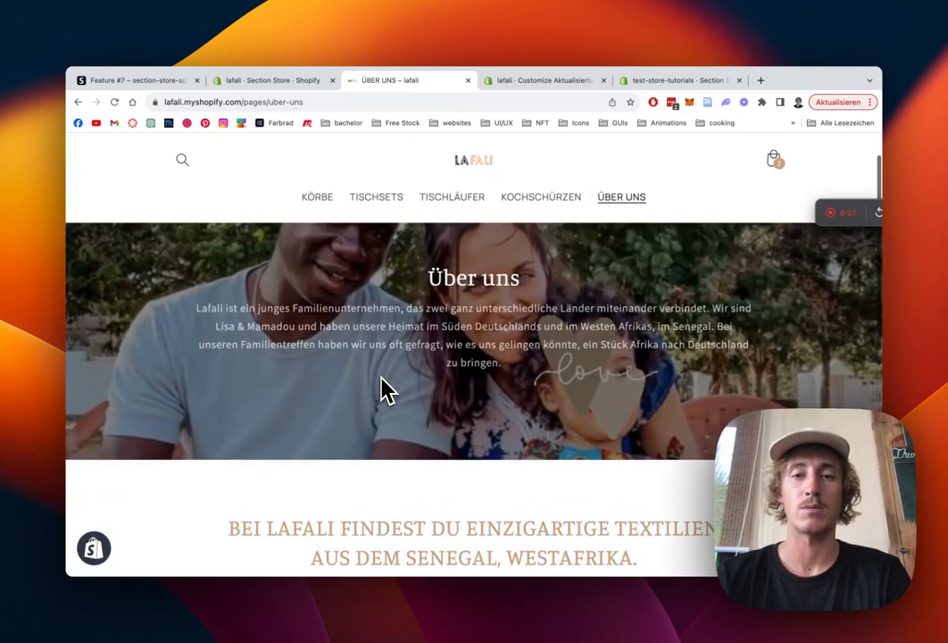
scroll("down", 3)
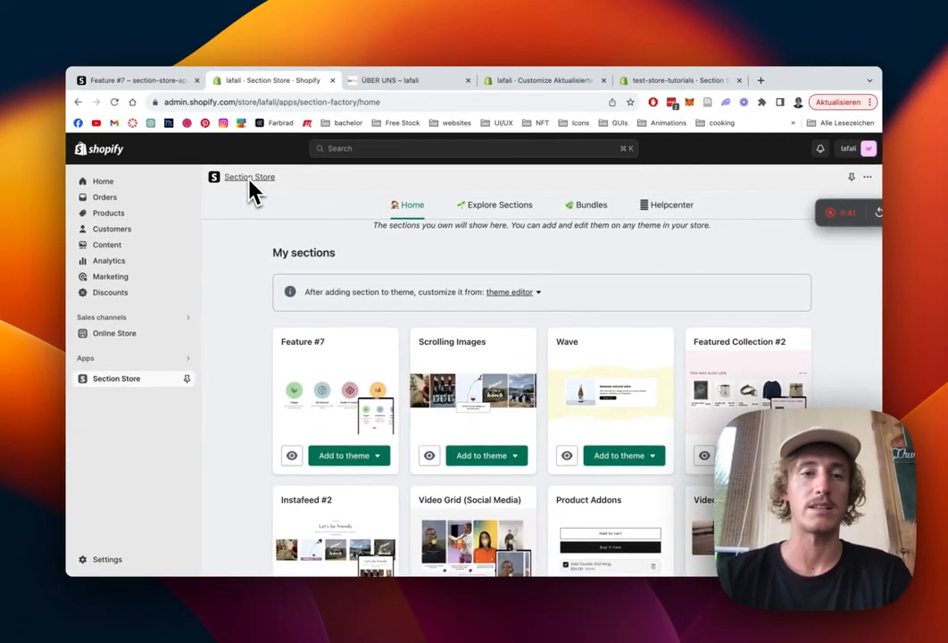
mouse_move(246, 300)
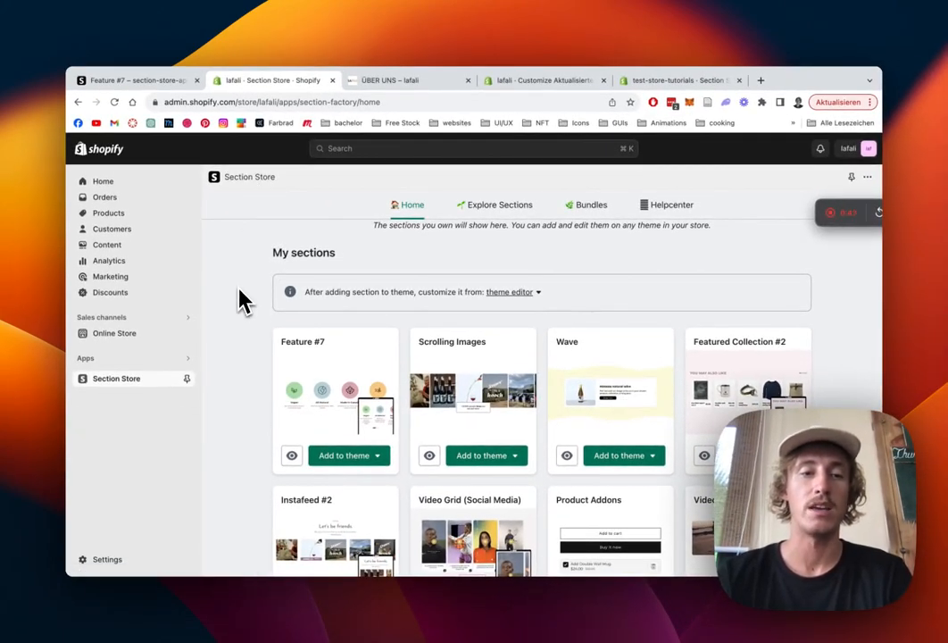
mouse_move(114, 374)
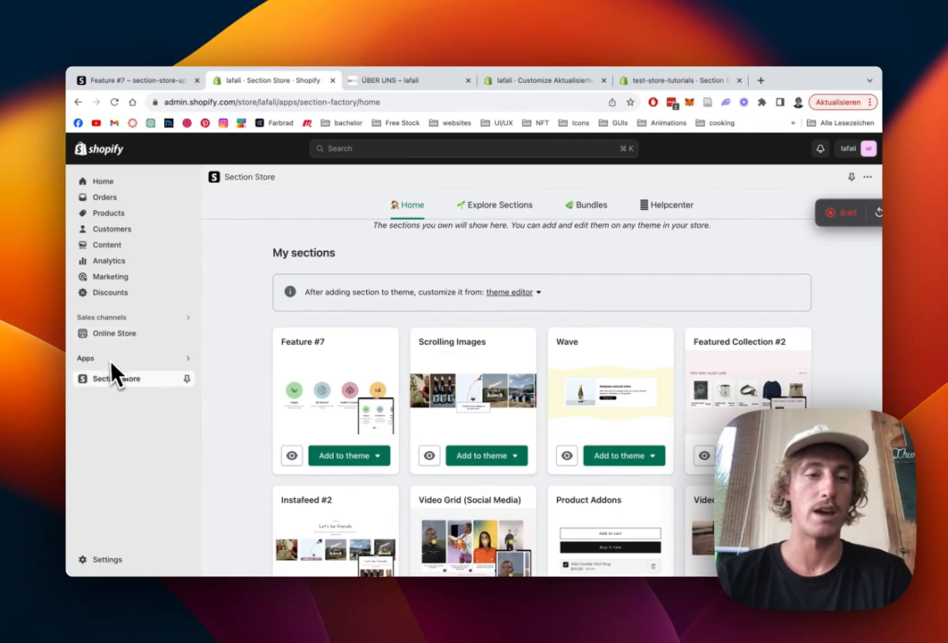
mouse_move(116, 378)
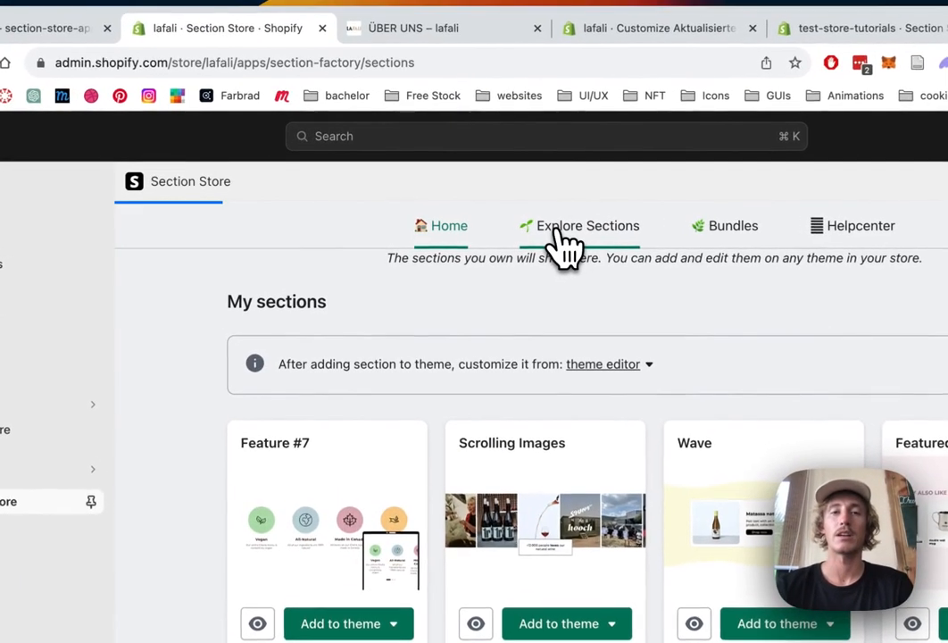
Search the Explore Sections catalogue for 'featu' and open the Feature #7 details page
left_click(589, 225)
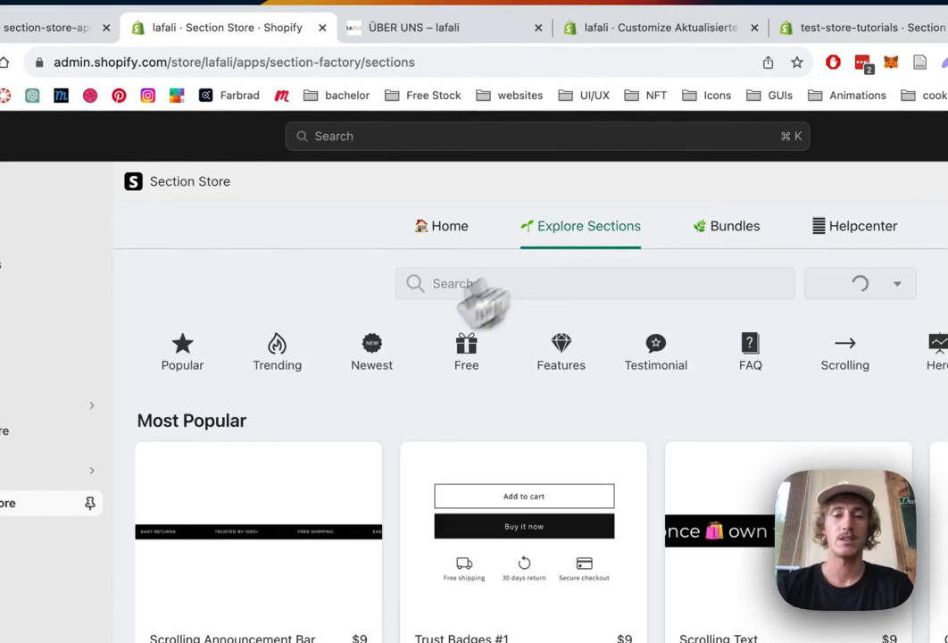
left_click(593, 282)
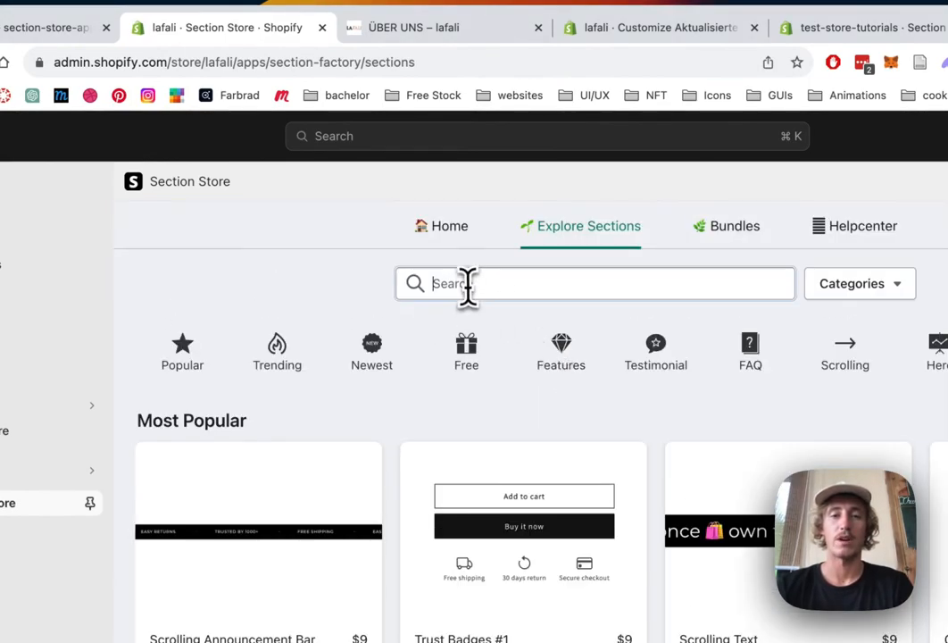
type("f")
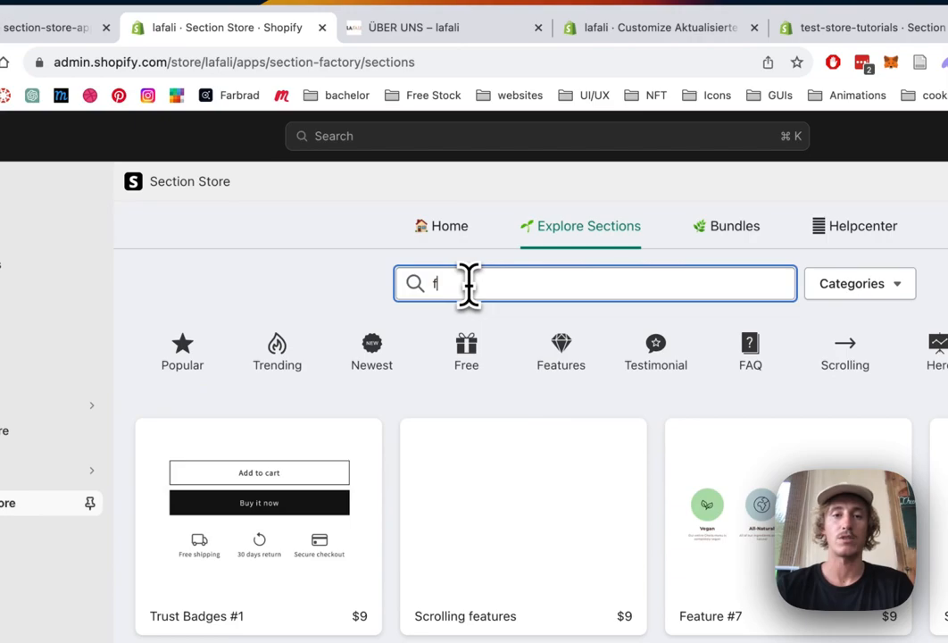
type("eatut")
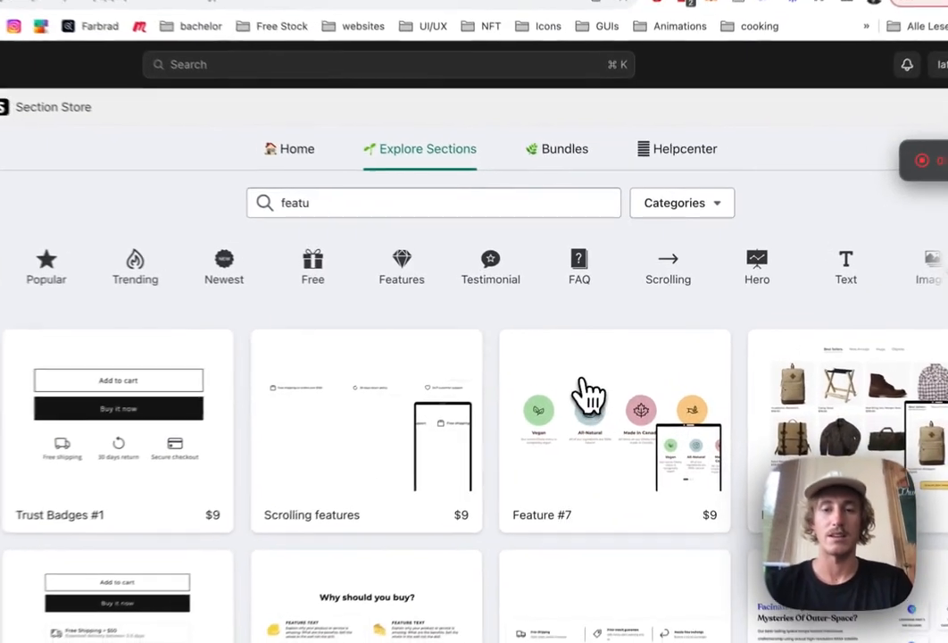
left_click(615, 431)
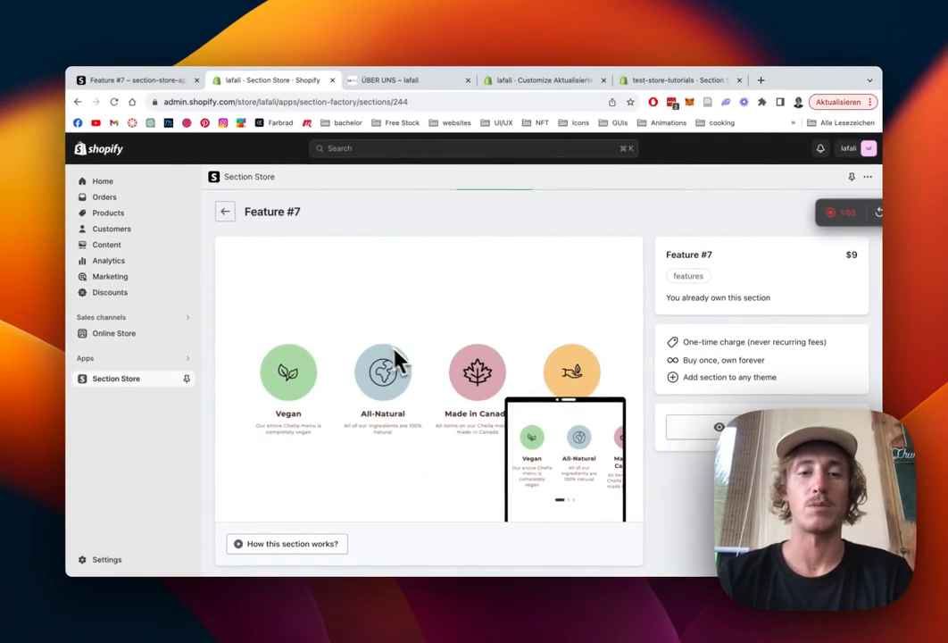
mouse_move(822, 307)
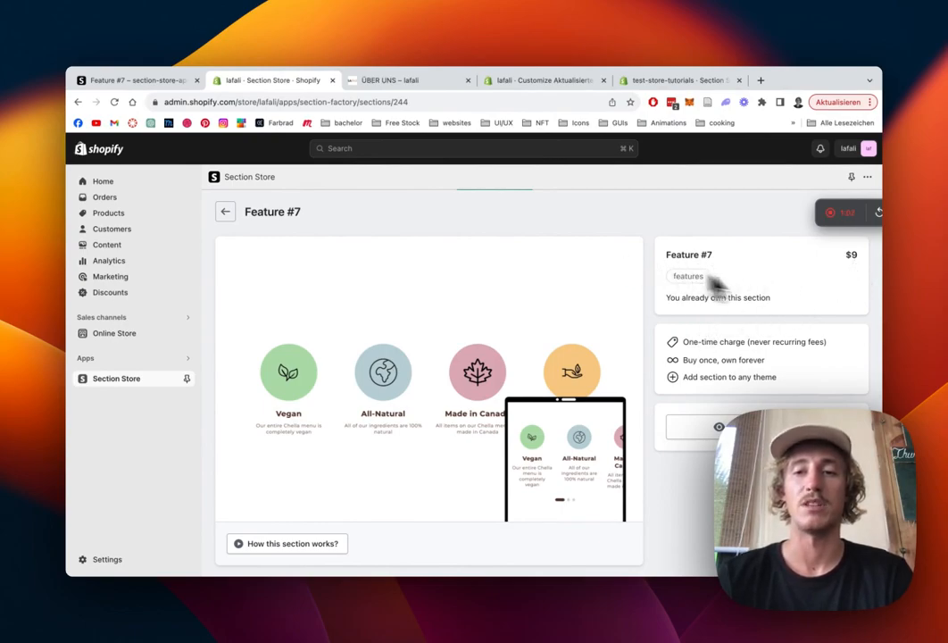
mouse_move(498, 334)
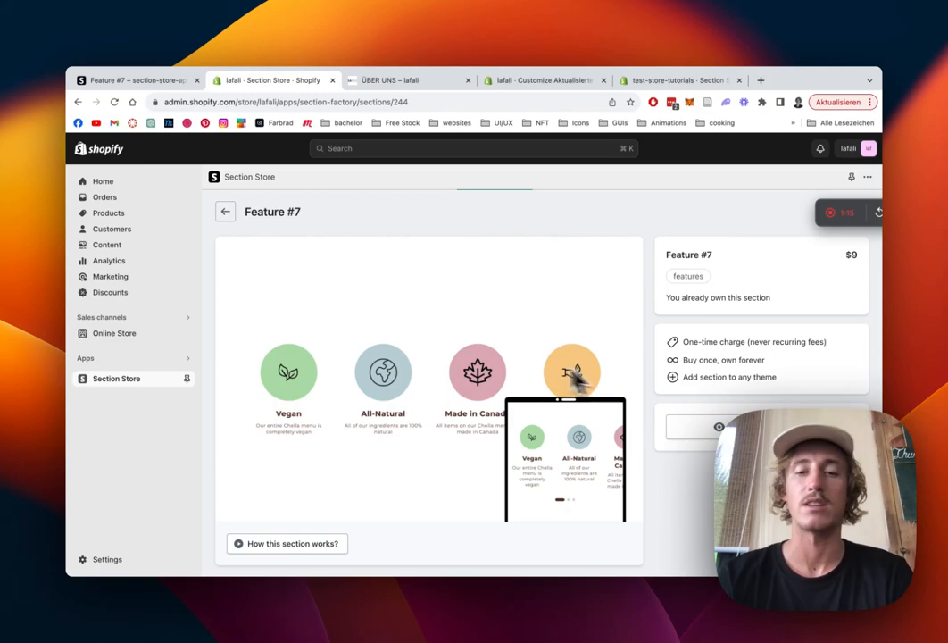
mouse_move(491, 304)
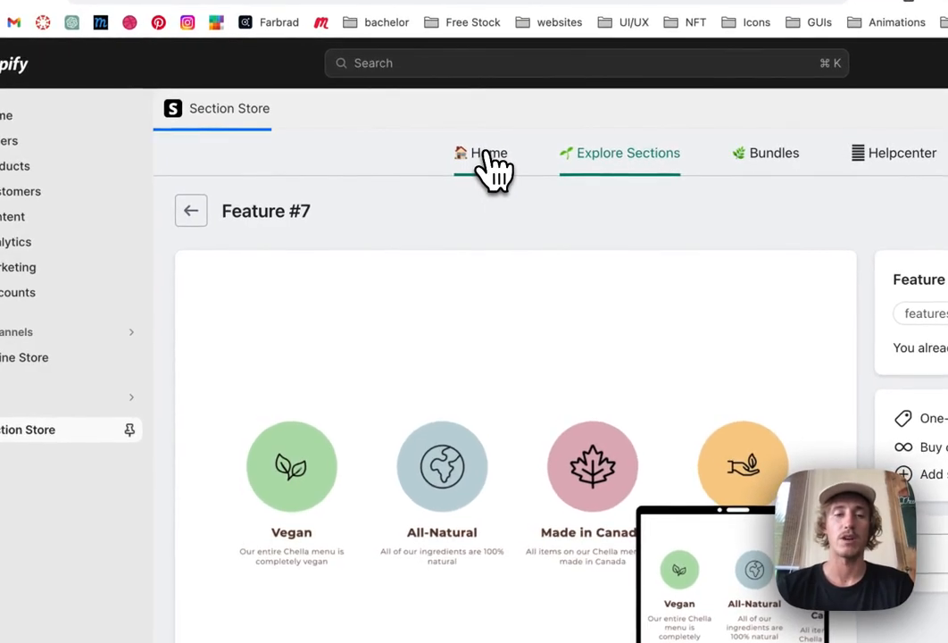
Go back to the Section Store Home listing owned sections with Feature #7 first
left_click(489, 153)
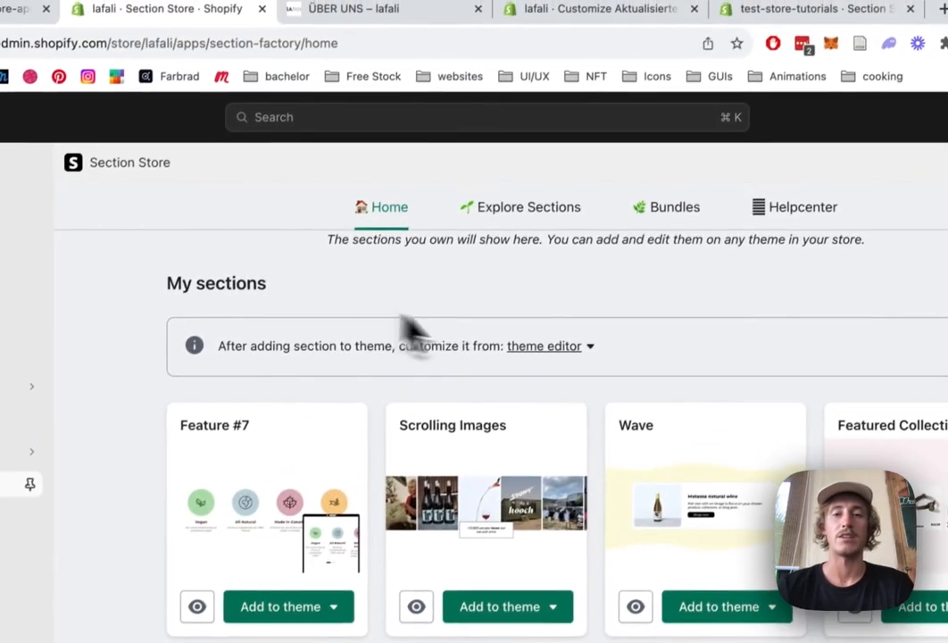
left_click(543, 347)
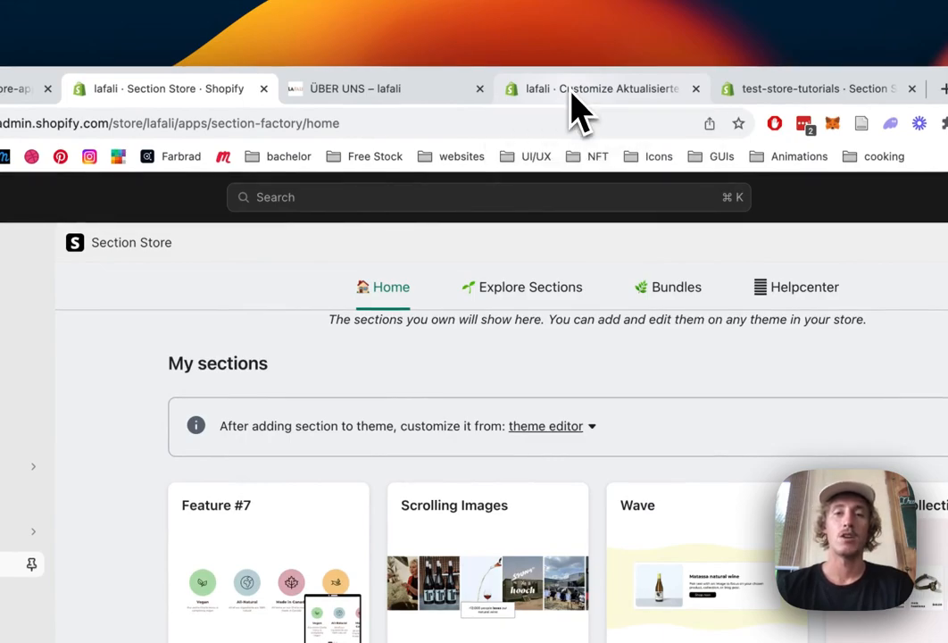
In the theme editor, find 'über' and load the ÜBER UNS page template, scrolling its preview
left_click(585, 89)
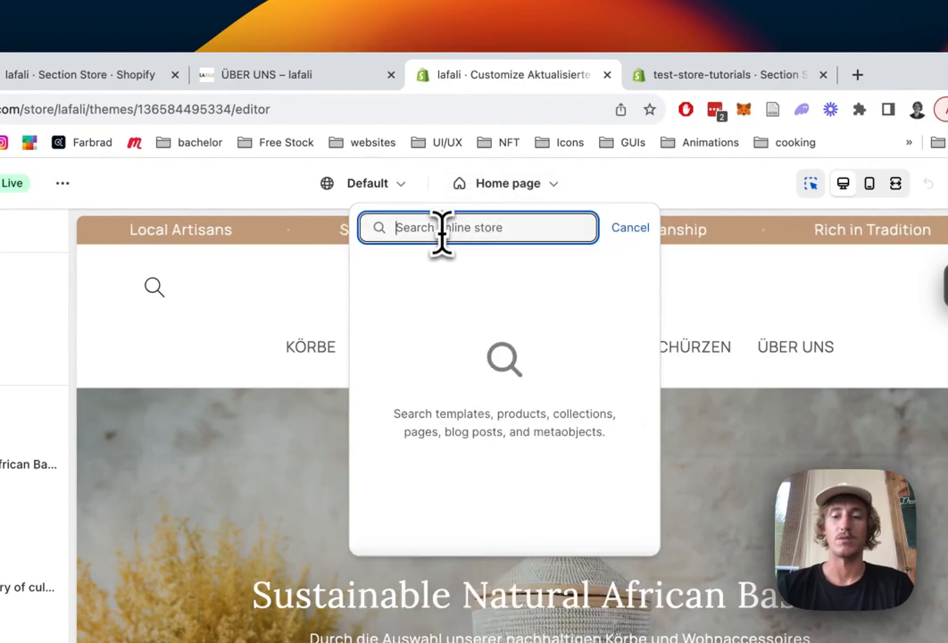
type("über")
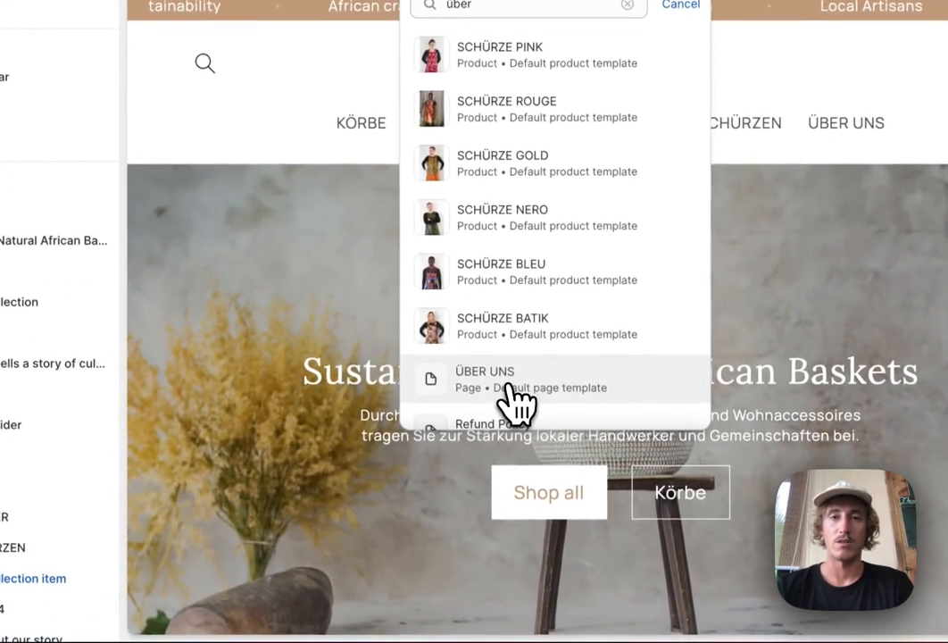
left_click(486, 378)
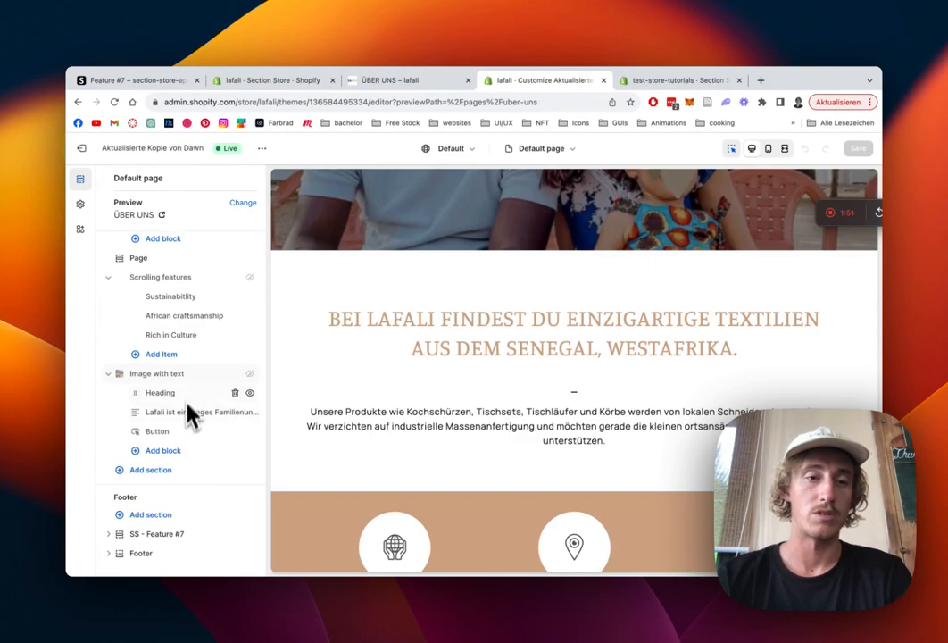
scroll("down", 3)
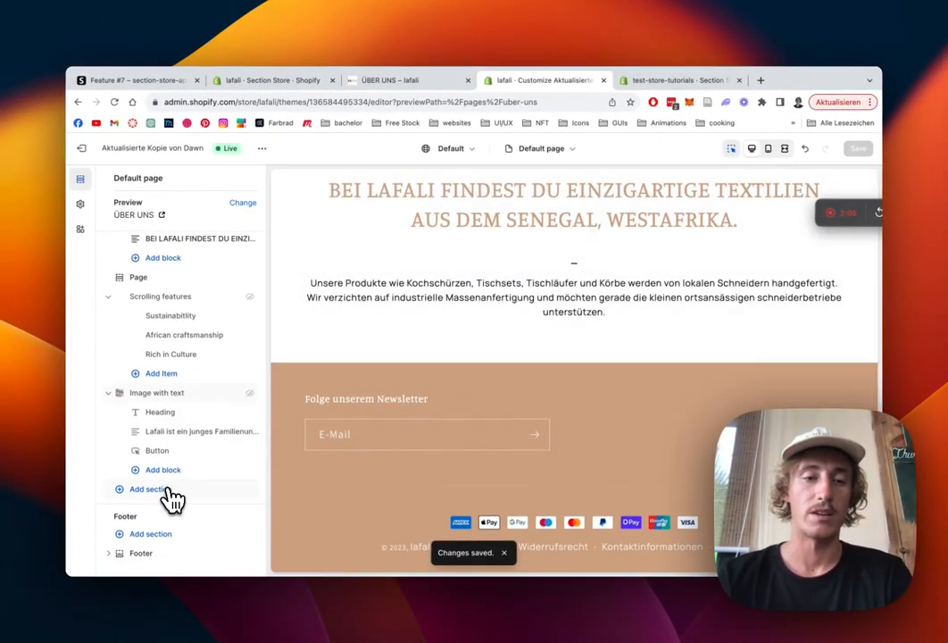
Add Feature #7 to the page and set its section and items backgrounds to tan #D2A98A
left_click(147, 489)
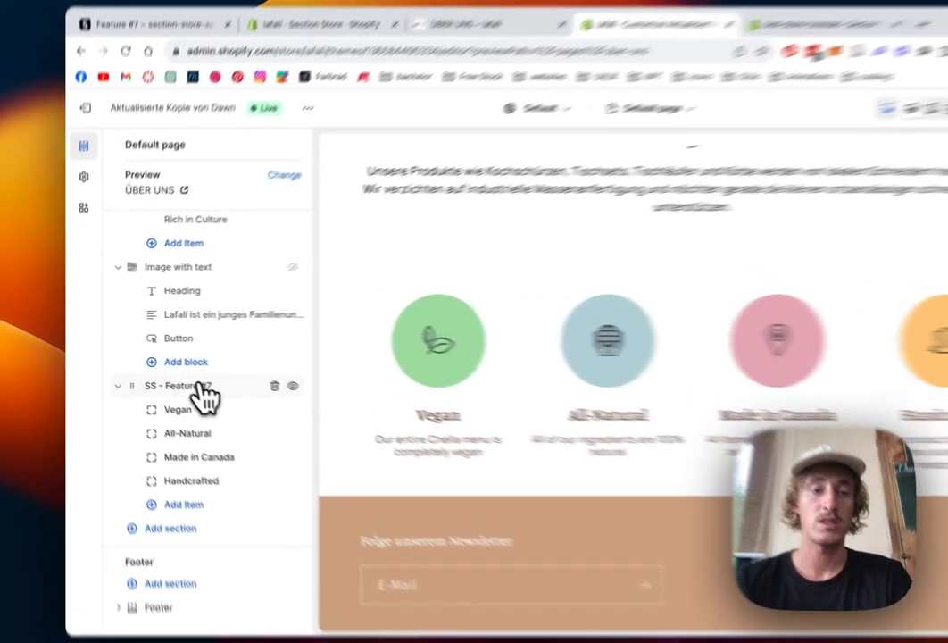
left_click(169, 386)
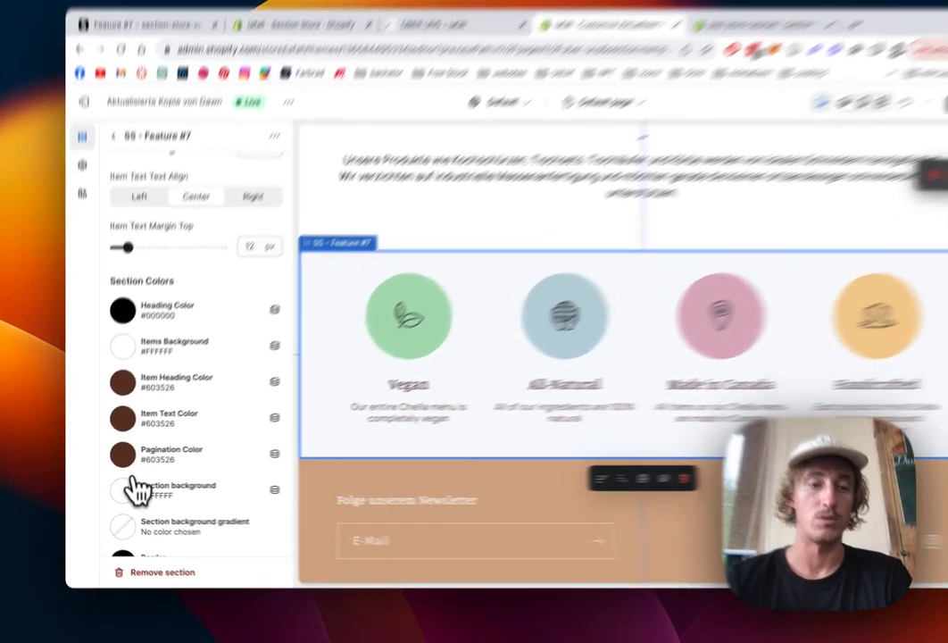
left_click(122, 489)
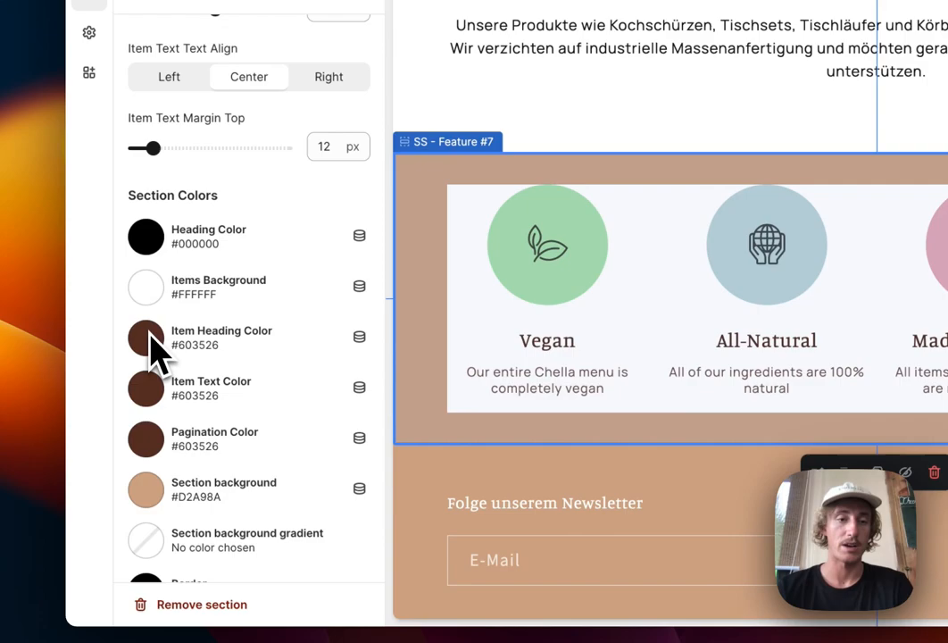
left_click(147, 286)
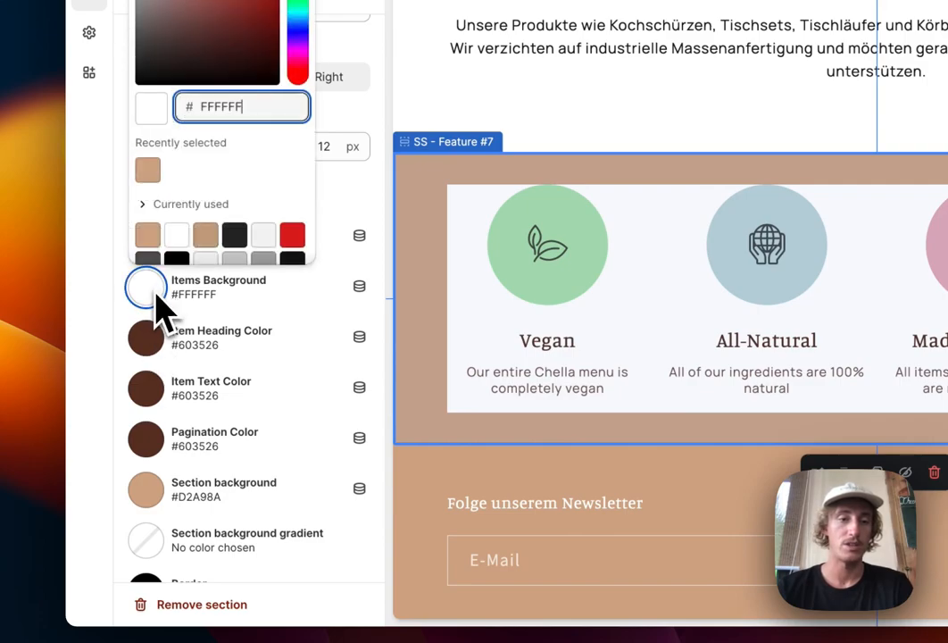
left_click(147, 235)
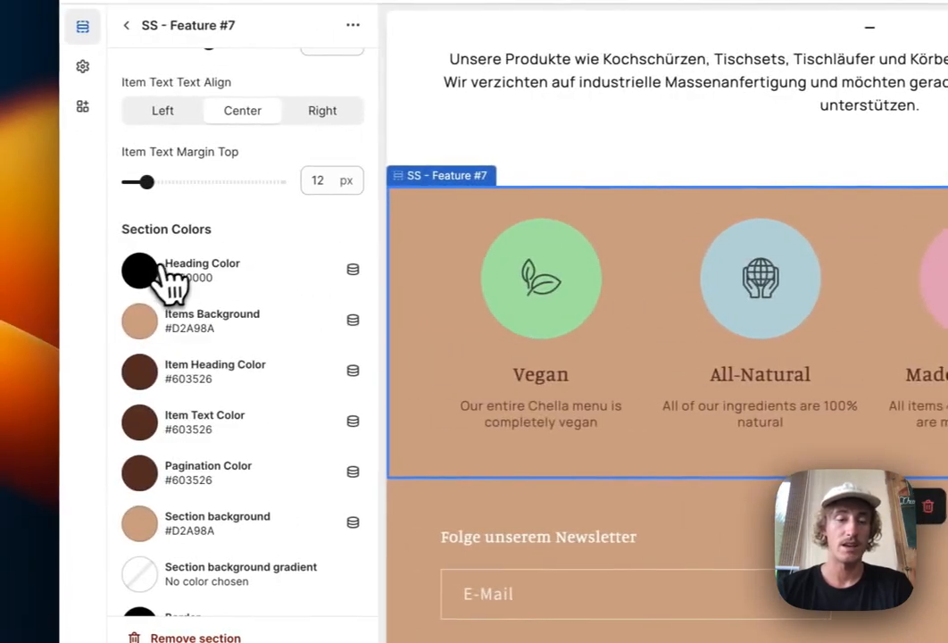
Make the Feature #7 item heading colour and item text colour white
left_click(139, 268)
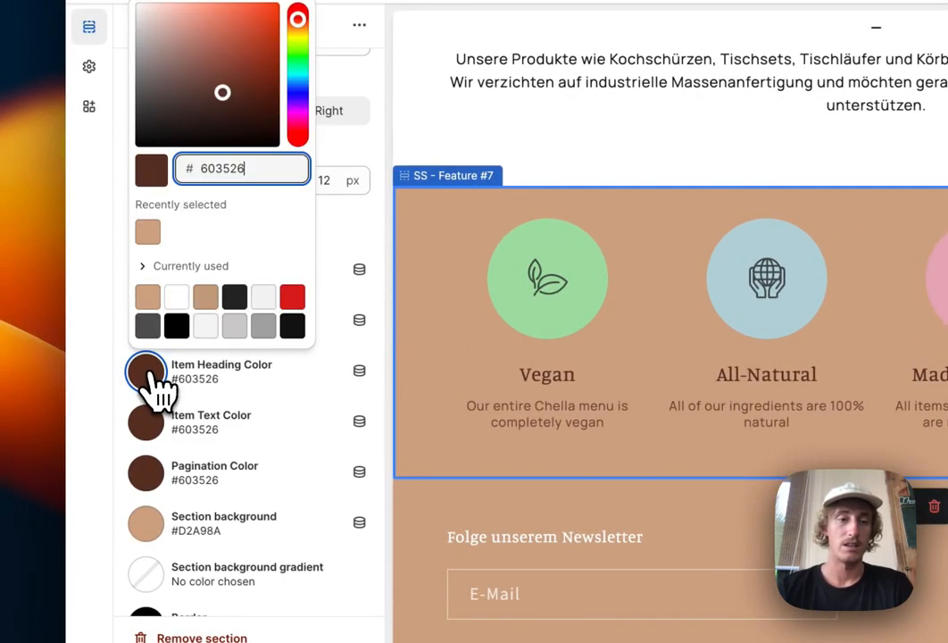
left_click(175, 296)
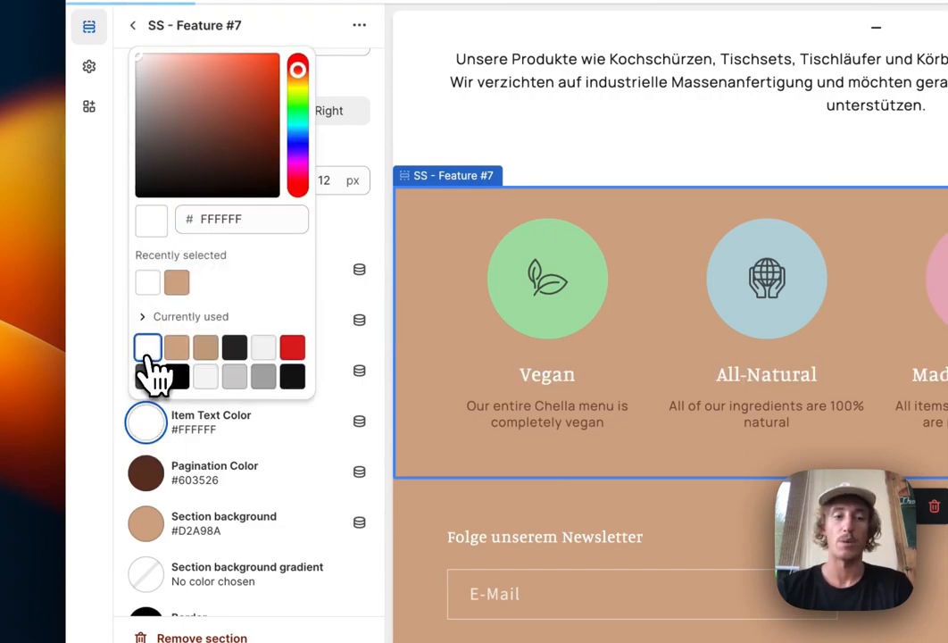
left_click(146, 471)
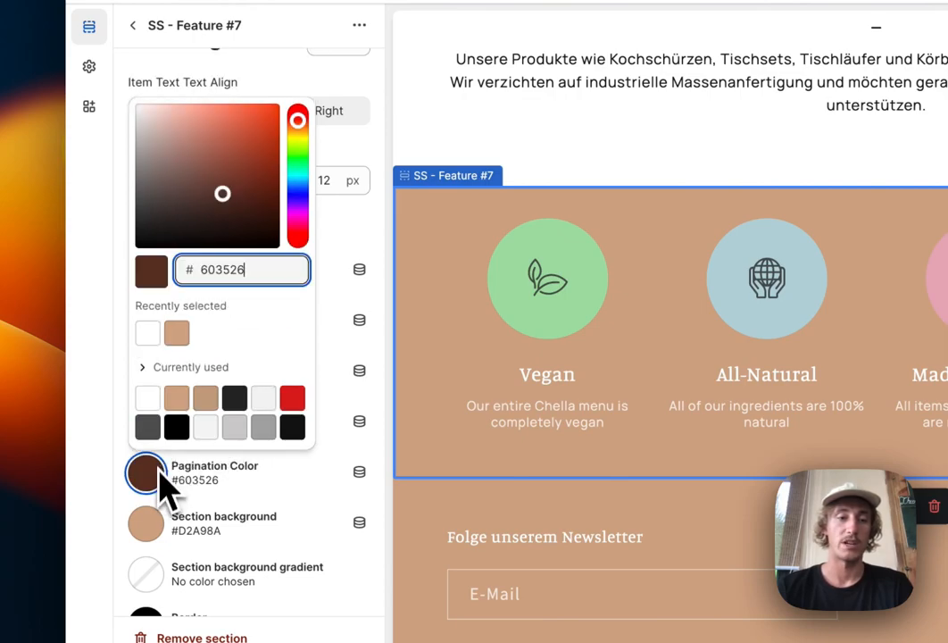
mouse_move(188, 419)
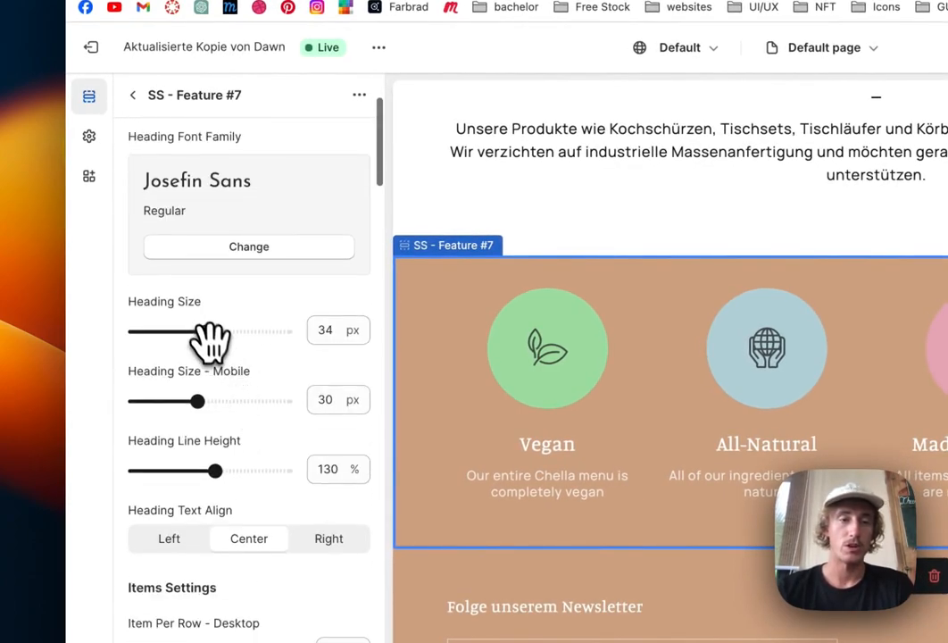
Set Items Gap to 12 px with 4 items per row on desktop and 2 on mobile
left_click_drag(229, 330, 182, 331)
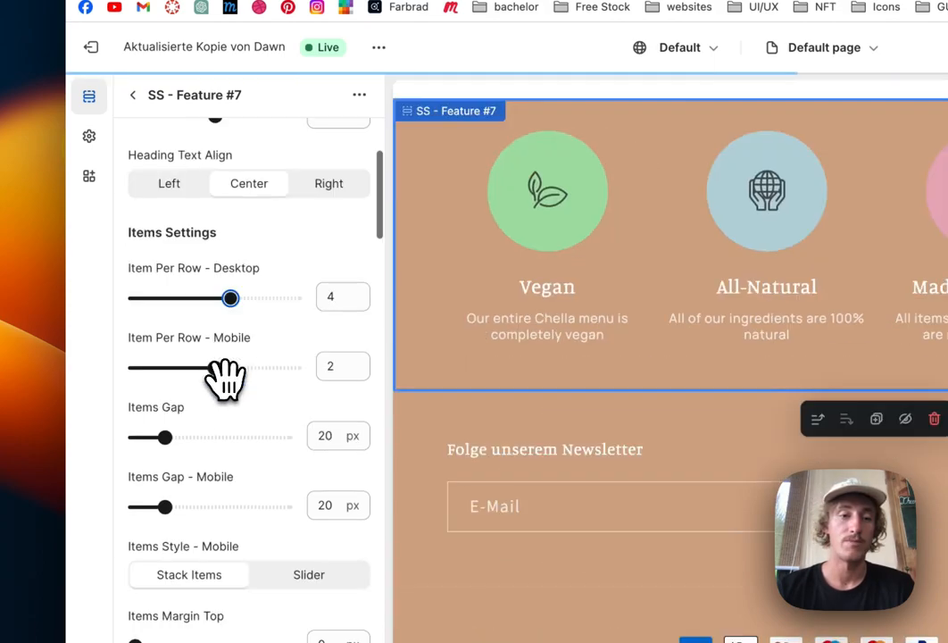
left_click_drag(169, 436, 150, 436)
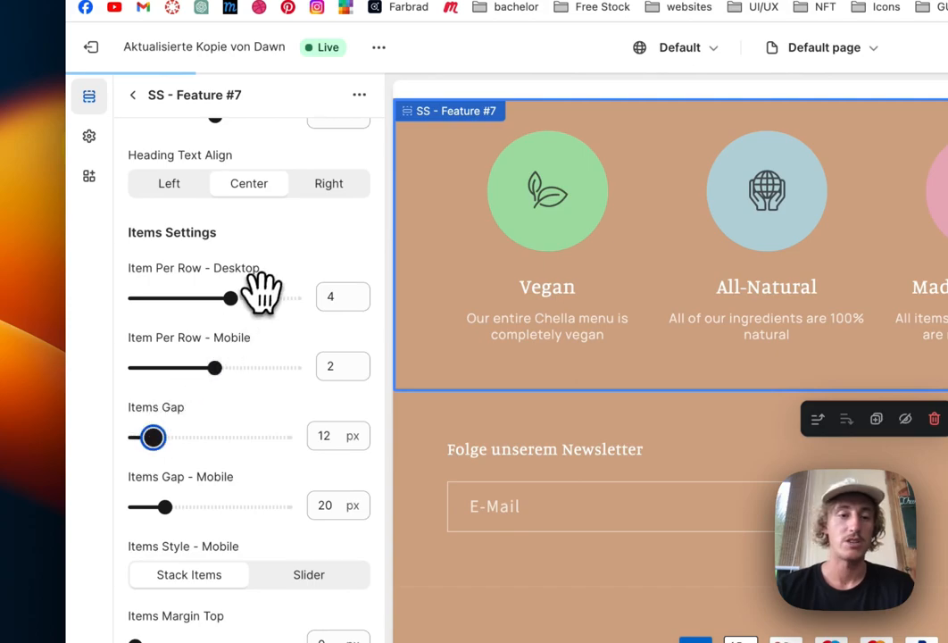
scroll("down", 3)
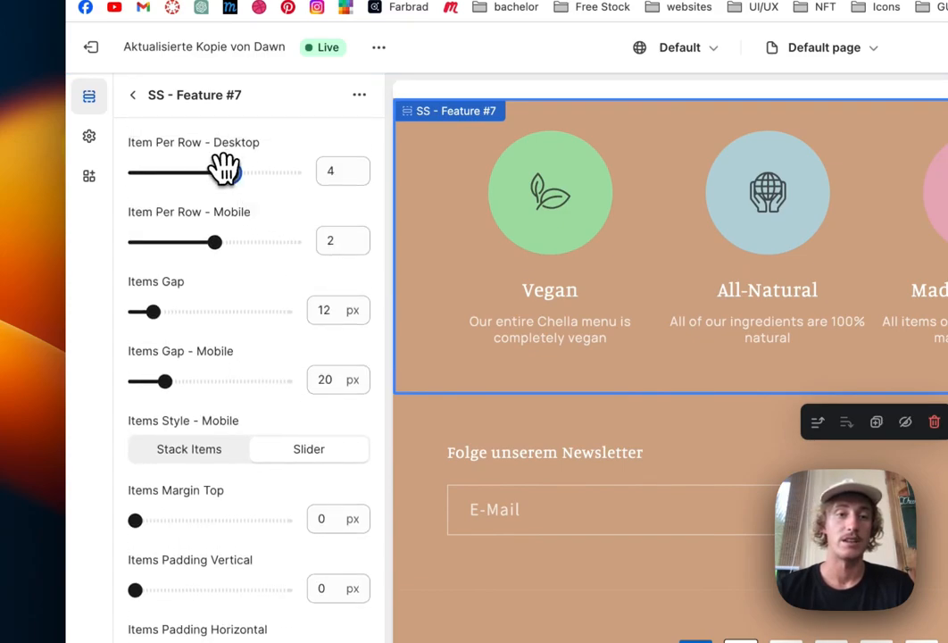
left_click_drag(242, 171, 179, 172)
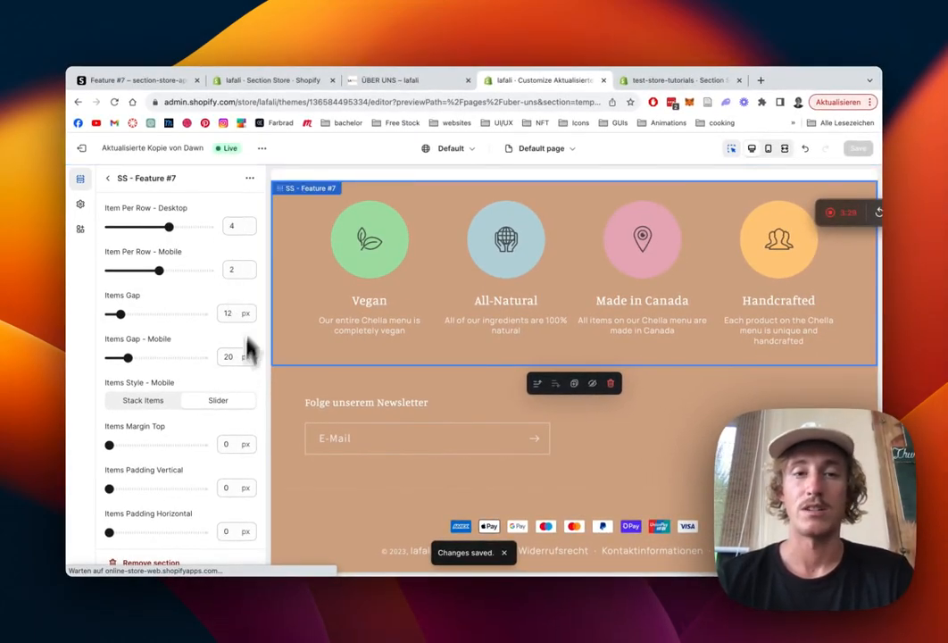
Scroll through the remaining Feature #7 section settings before returning to the section list
scroll("down", 3)
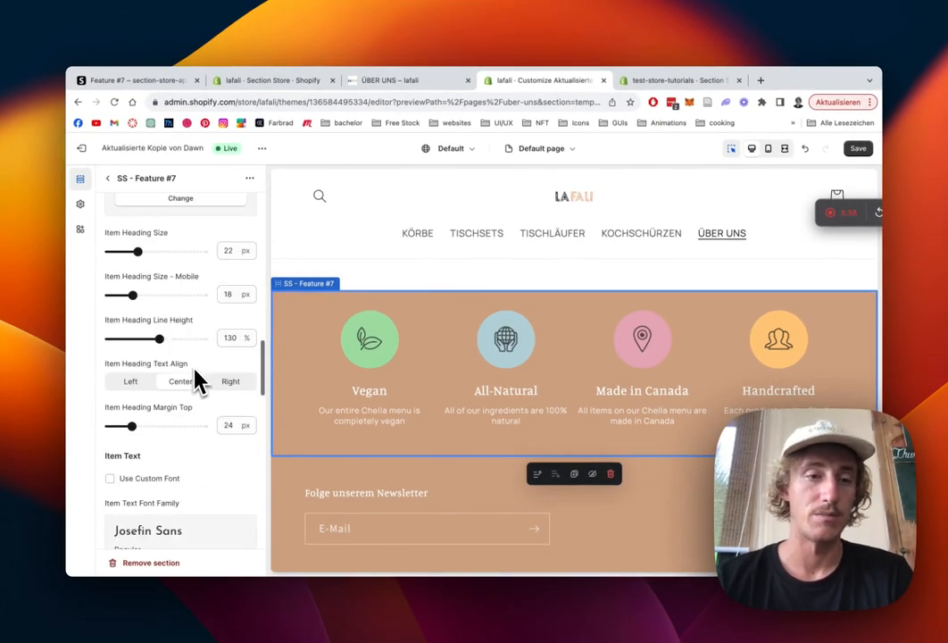
scroll("down", 3)
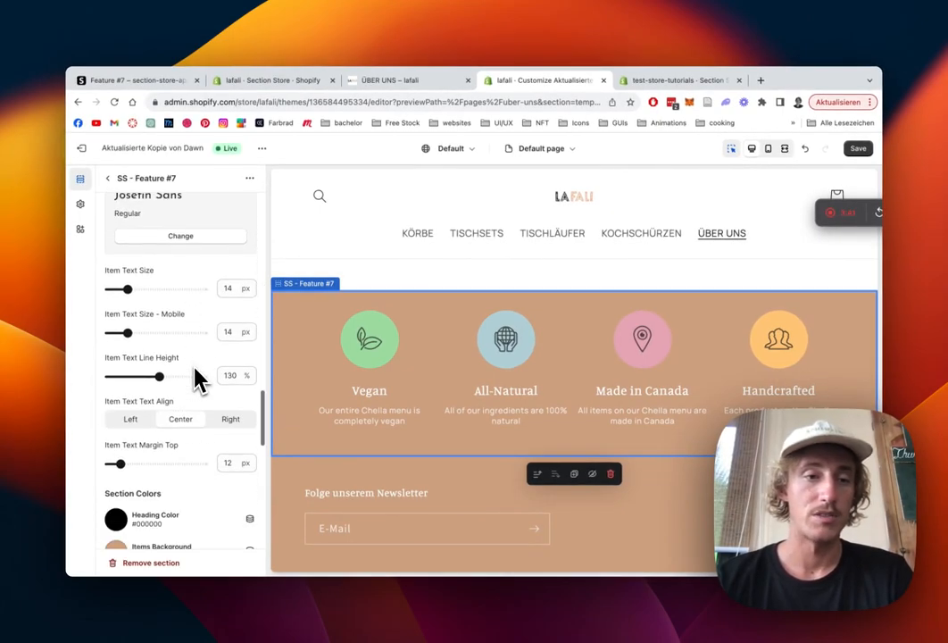
scroll("down", 3)
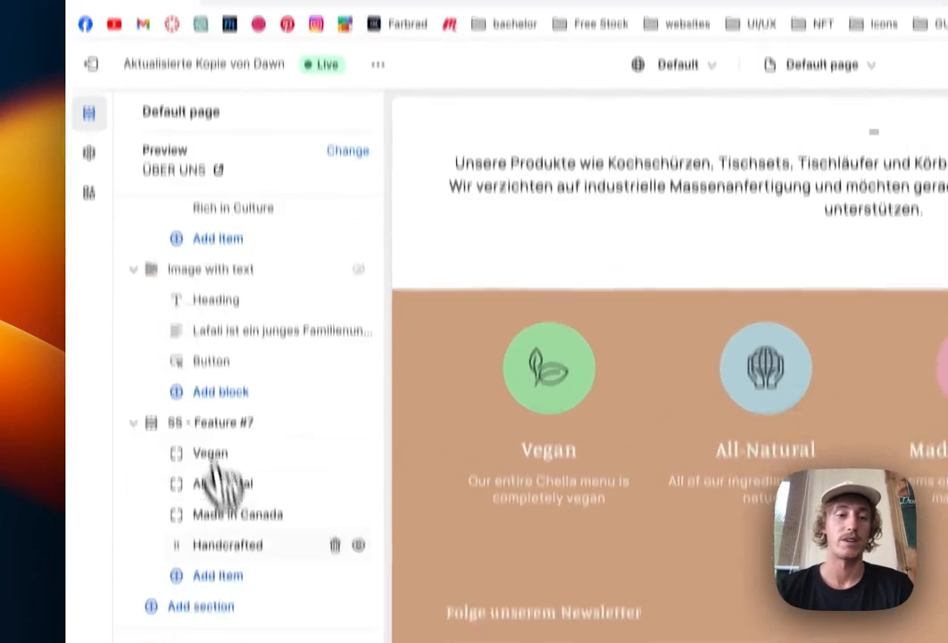
Give the Vegan item a clock icon, heading 'Vegan produced' and a white icon circle
left_click(211, 454)
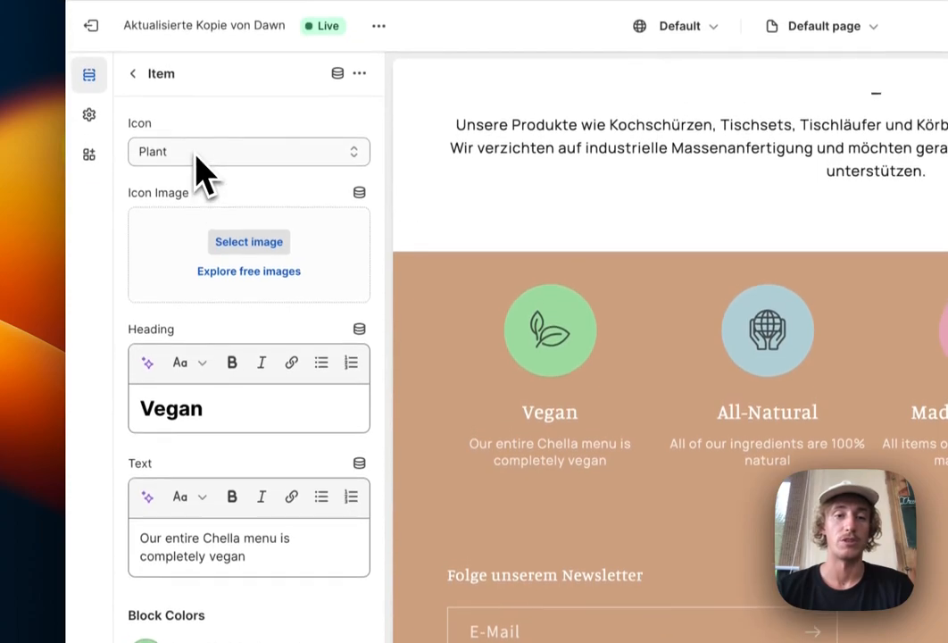
left_click(248, 150)
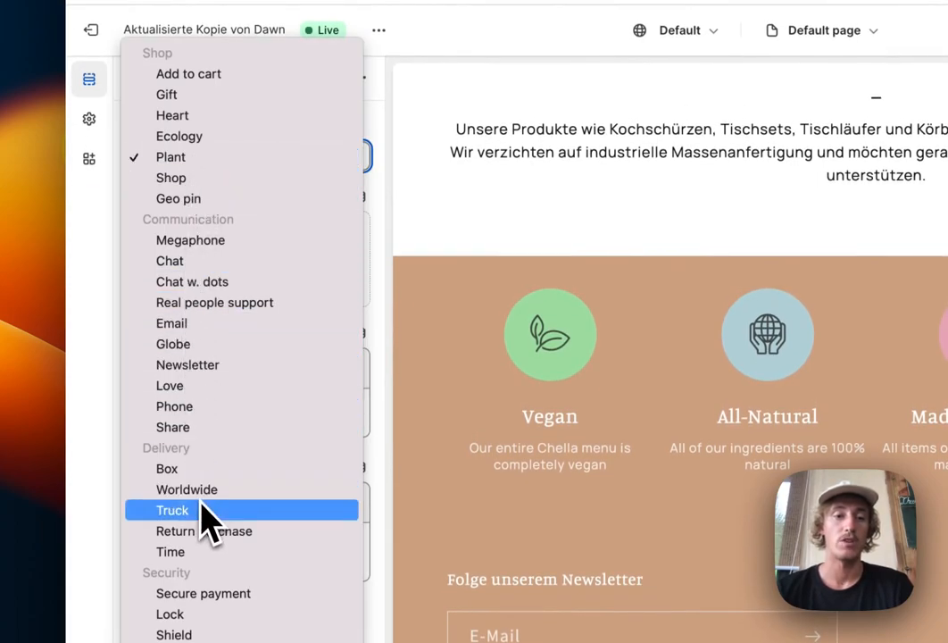
left_click(172, 552)
type("Vegan produced")
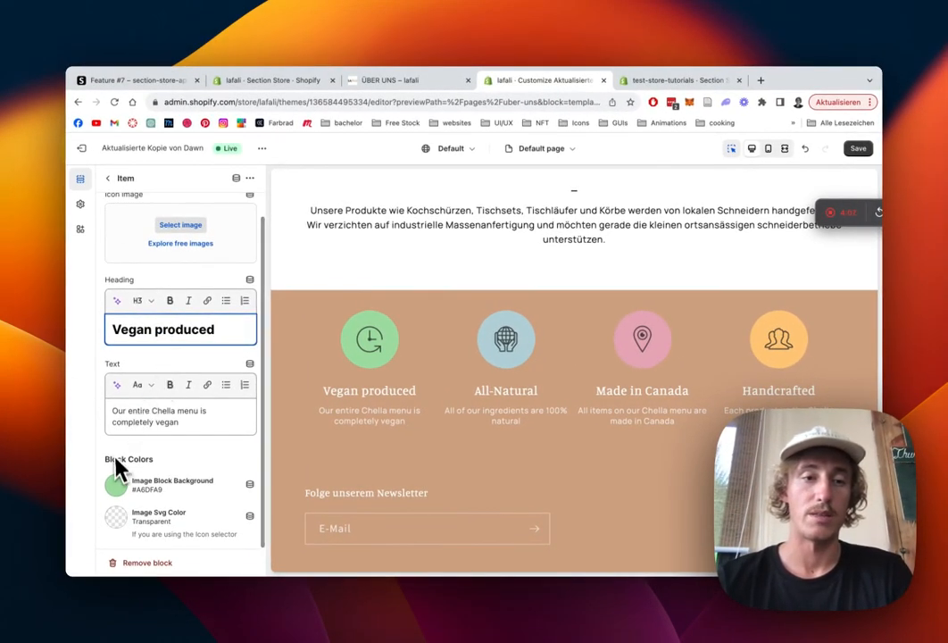
left_click(116, 482)
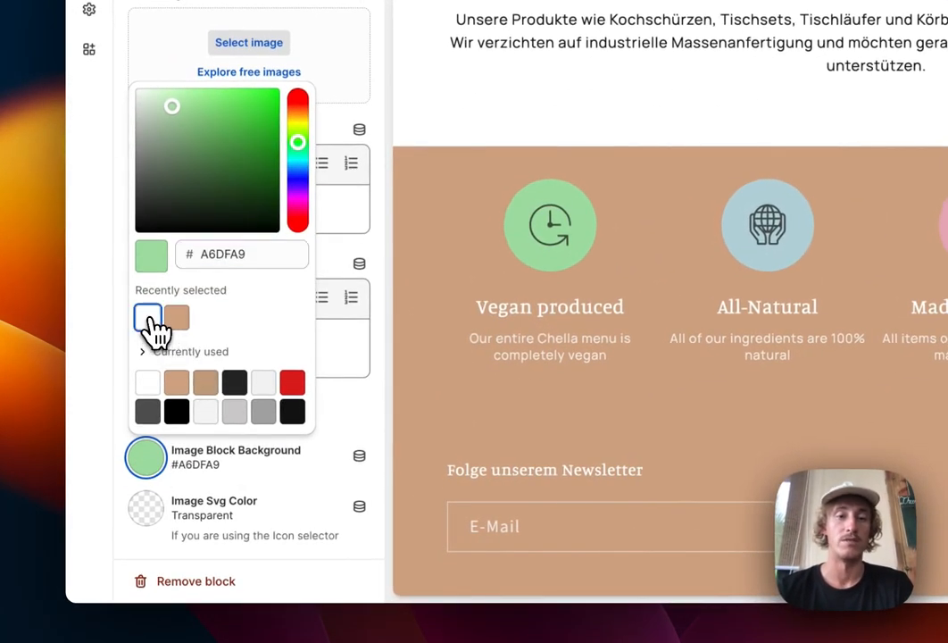
left_click(147, 318)
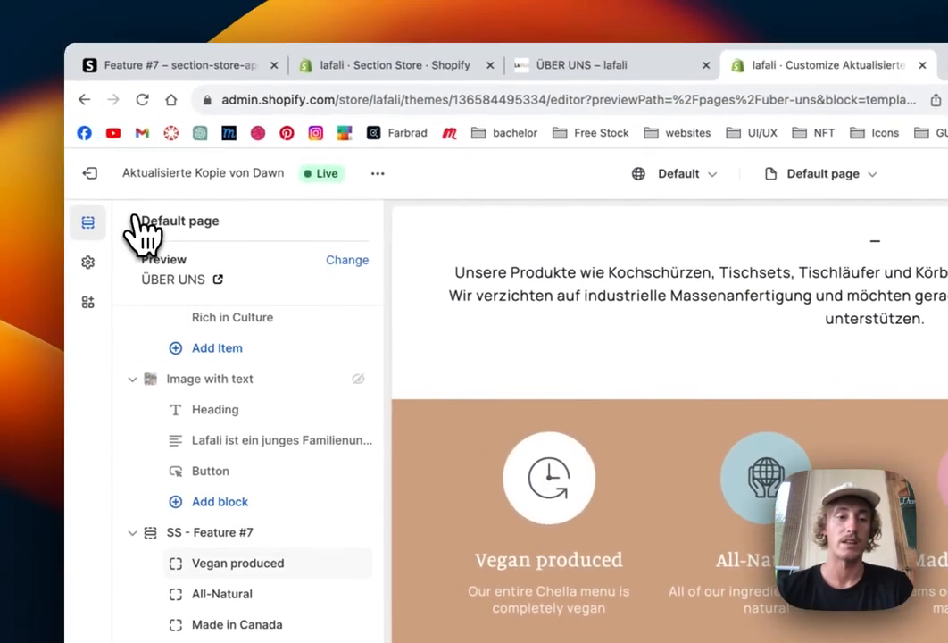
Set the remaining items' Image Block Background to white and return to the section list
left_click(221, 593)
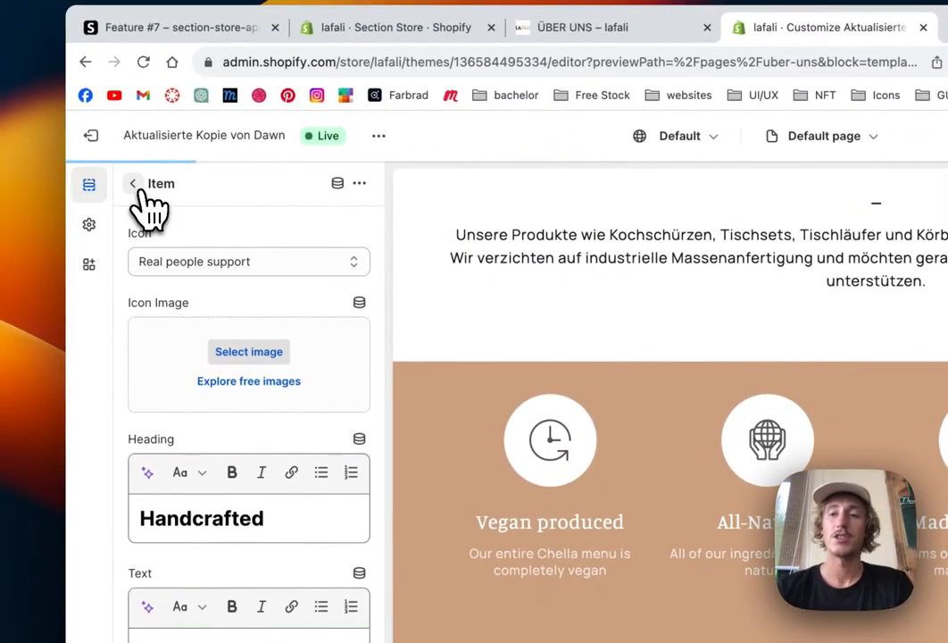
left_click(132, 182)
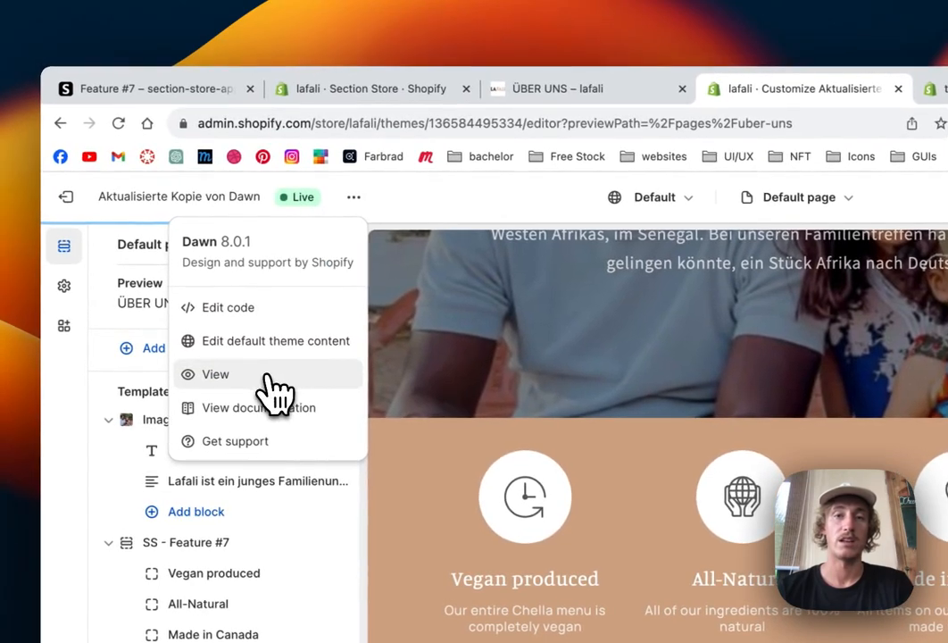
View the live Über uns page and scroll through the tan Feature #7 section with white icon circles
left_click(218, 375)
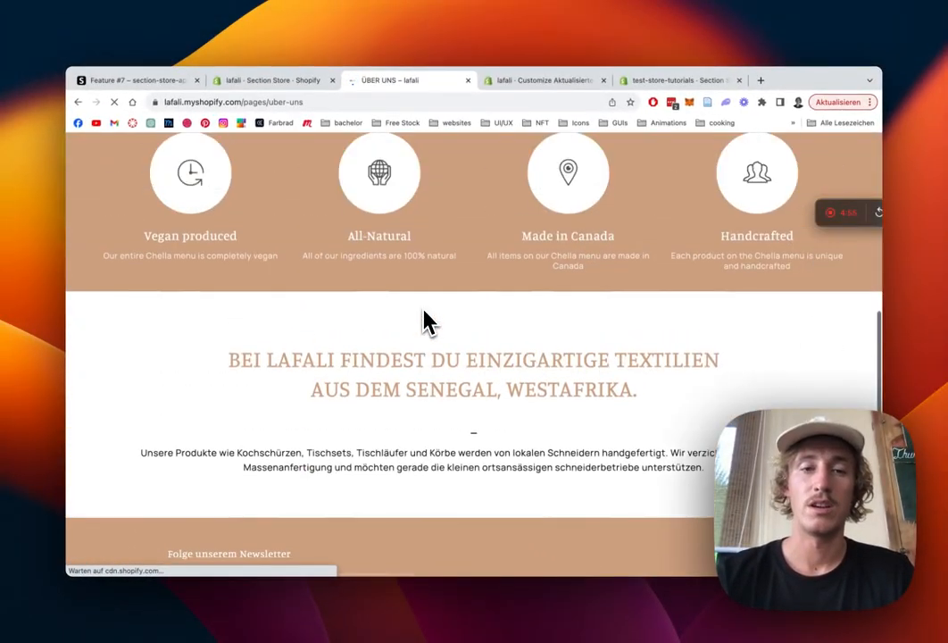
scroll("up", 3)
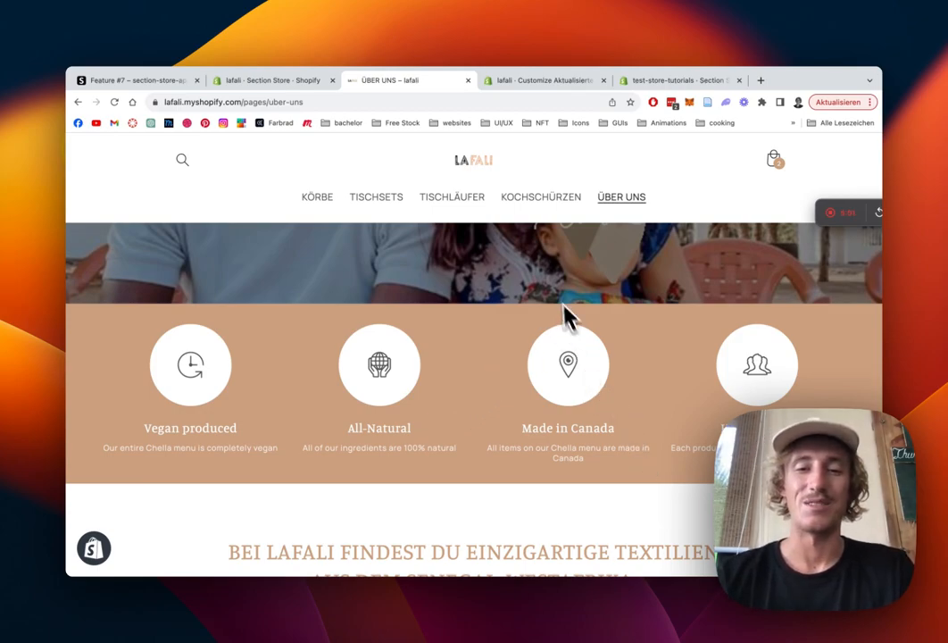
scroll("down", 3)
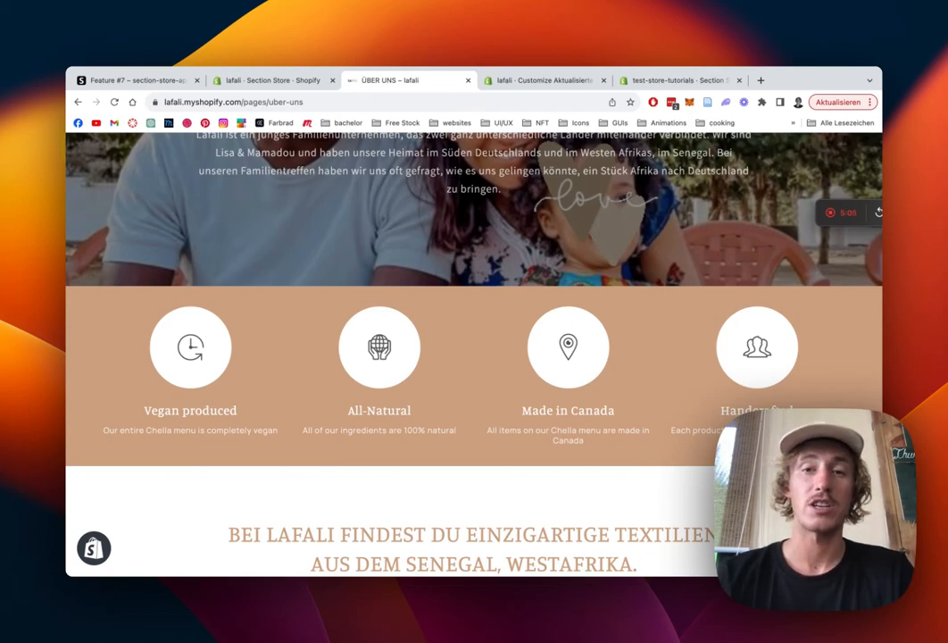
mouse_move(671, 307)
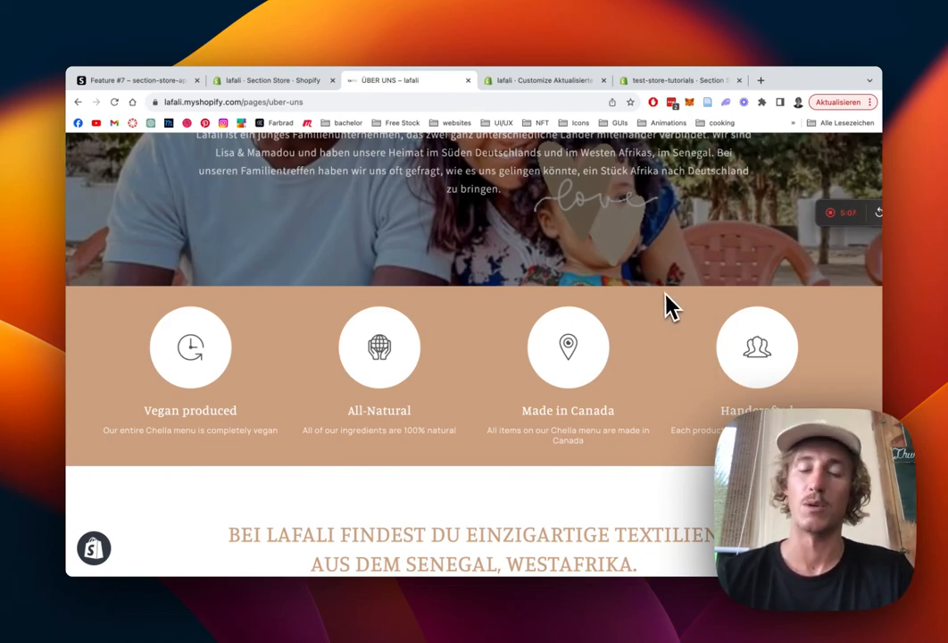